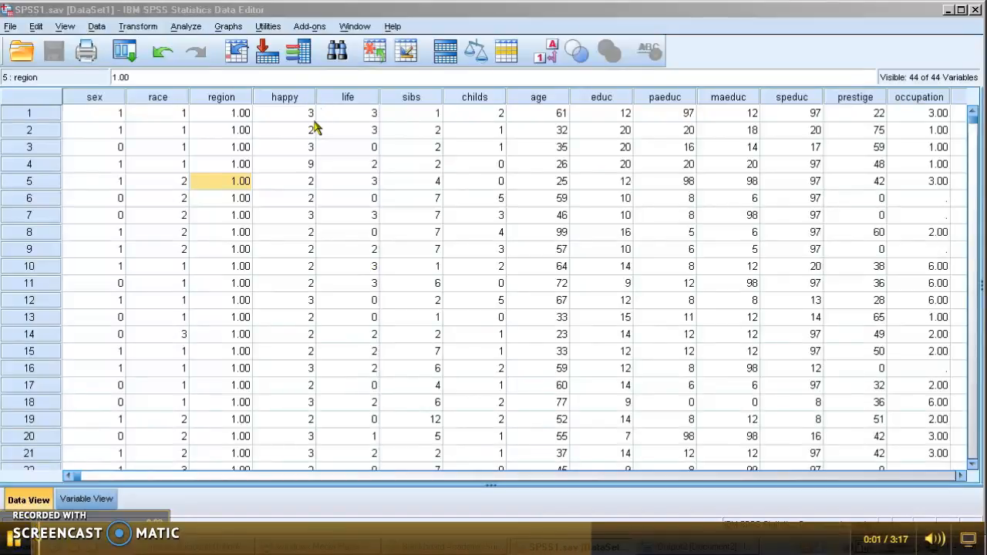
Step: Show the Transform menu's data transformation commands
click(138, 26)
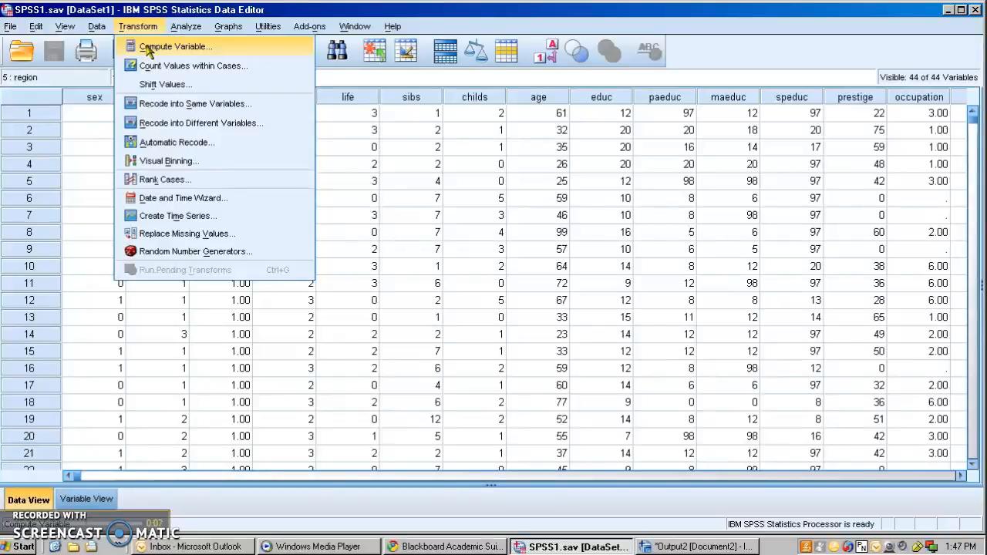
Step: Build the compute expression educ + RV.UNIFORM(?,?) from the Random Numbers functions
click(189, 45)
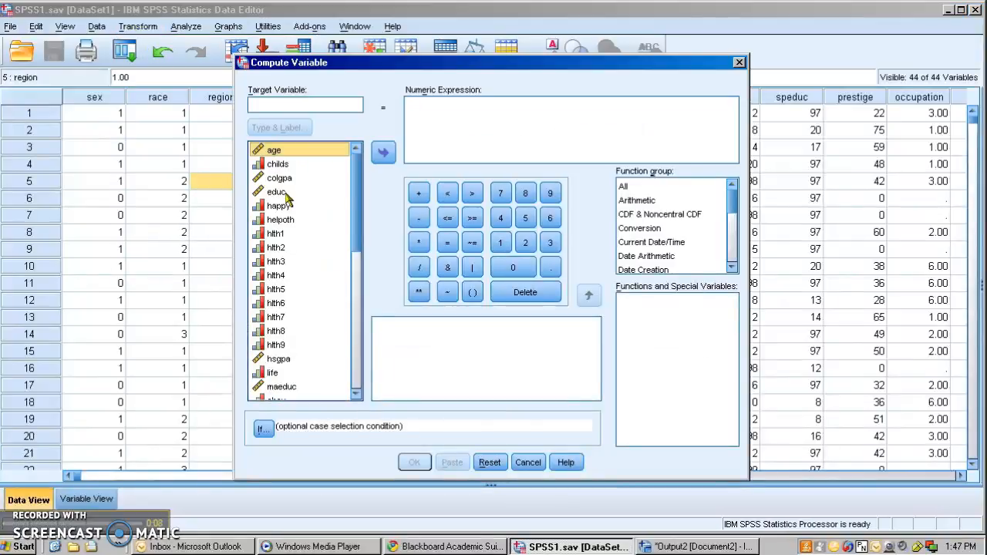
click(383, 152)
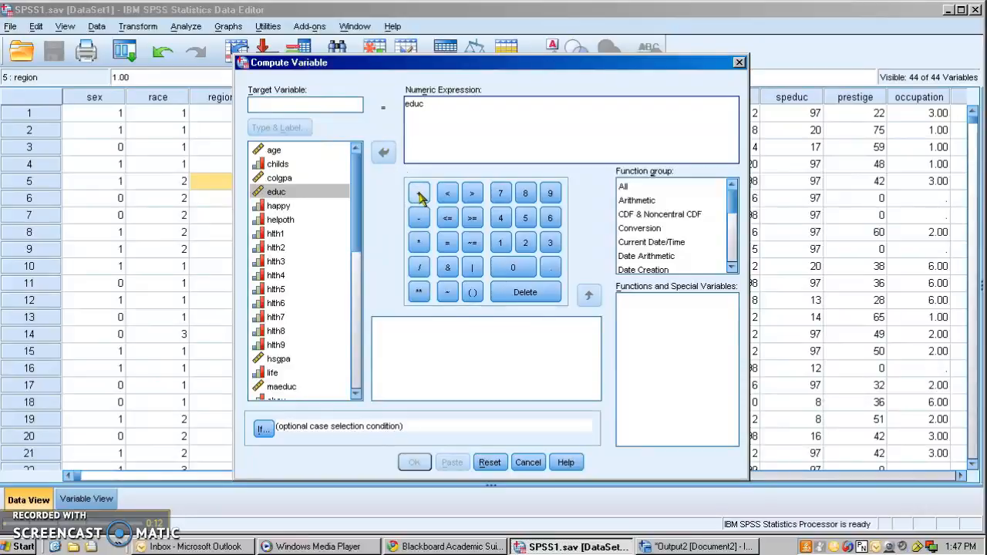
click(419, 193)
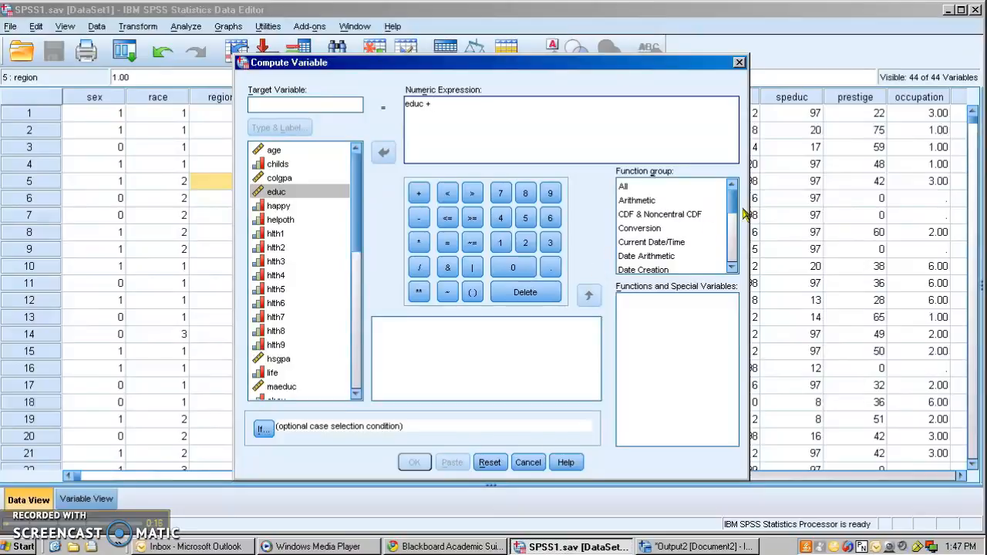
scroll(down, 3)
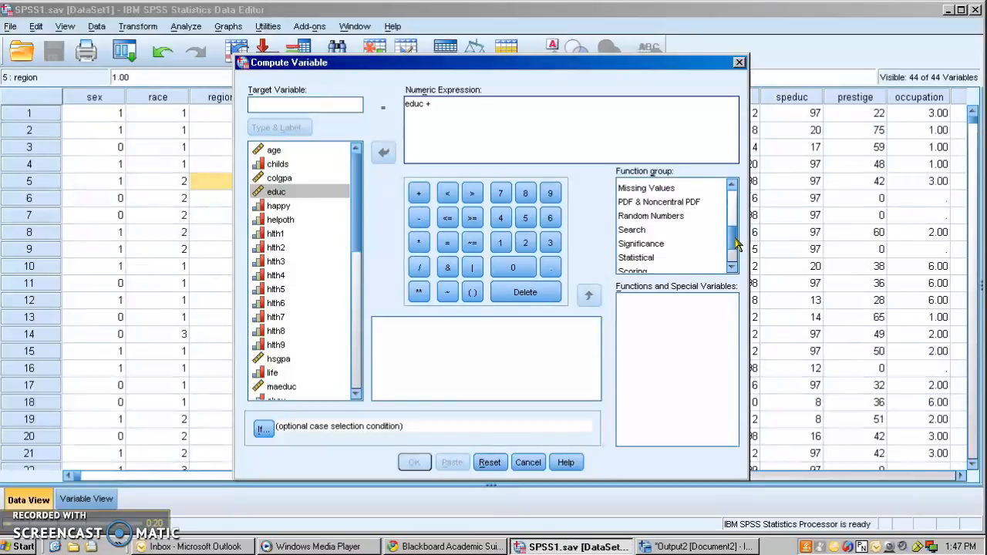
mouse_move(656, 209)
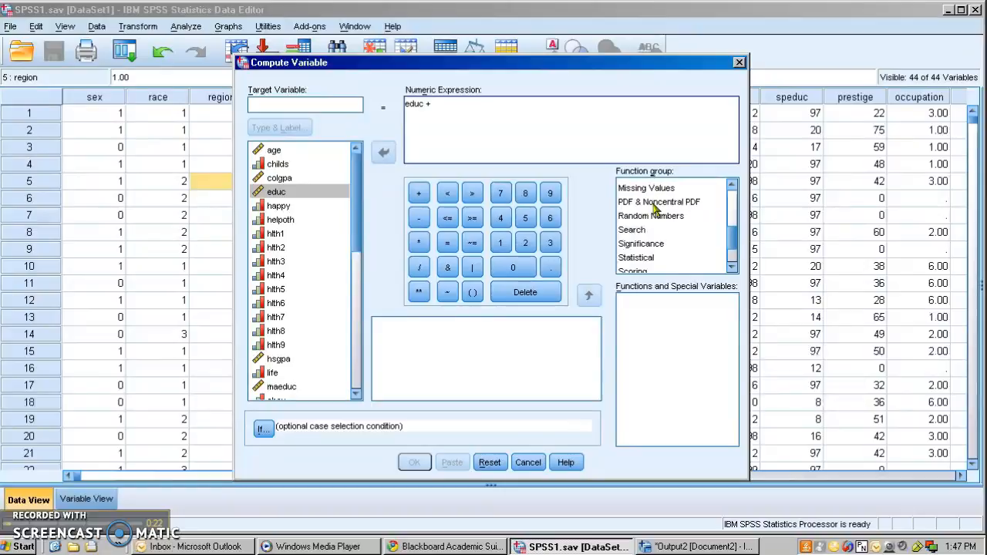
click(651, 215)
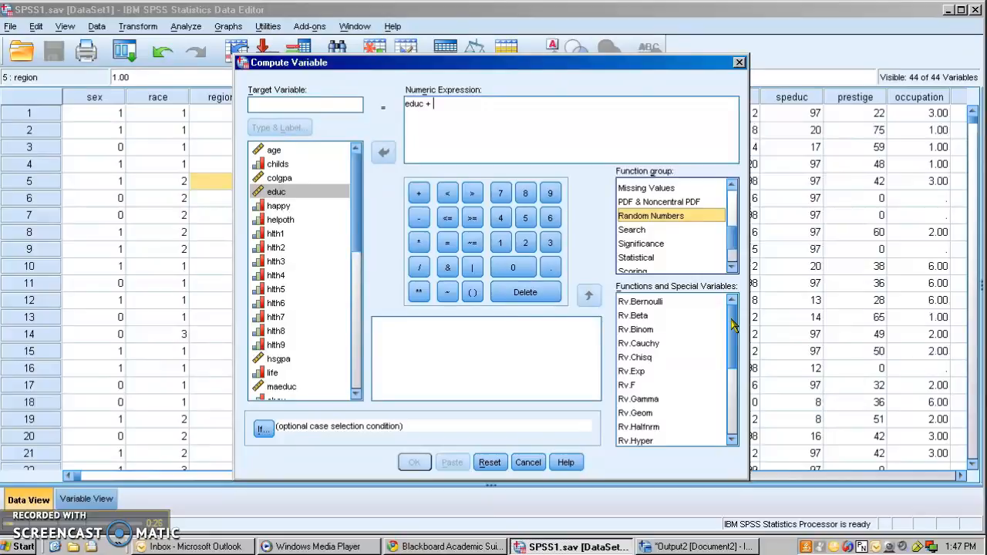
scroll(down, 3)
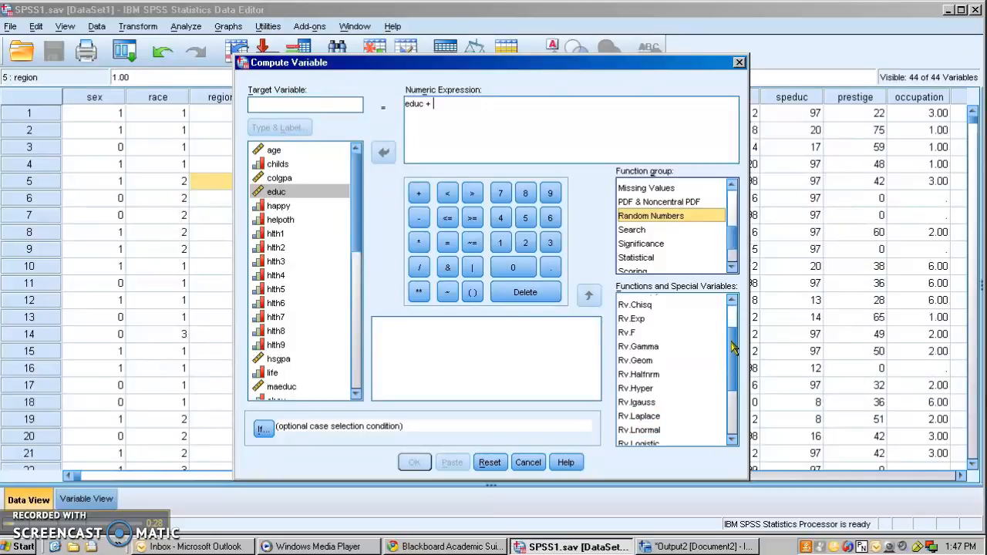
scroll(down, 3)
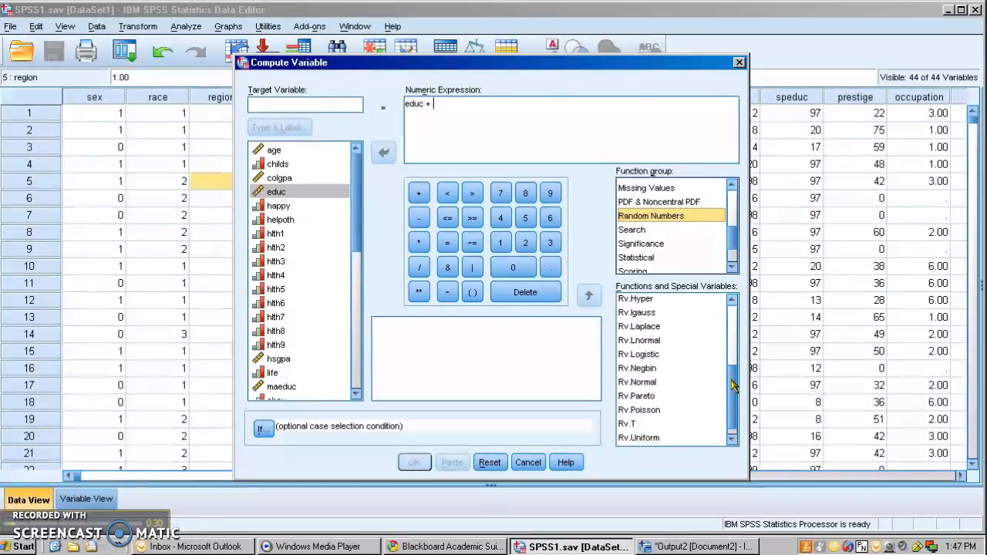
scroll(down, 3)
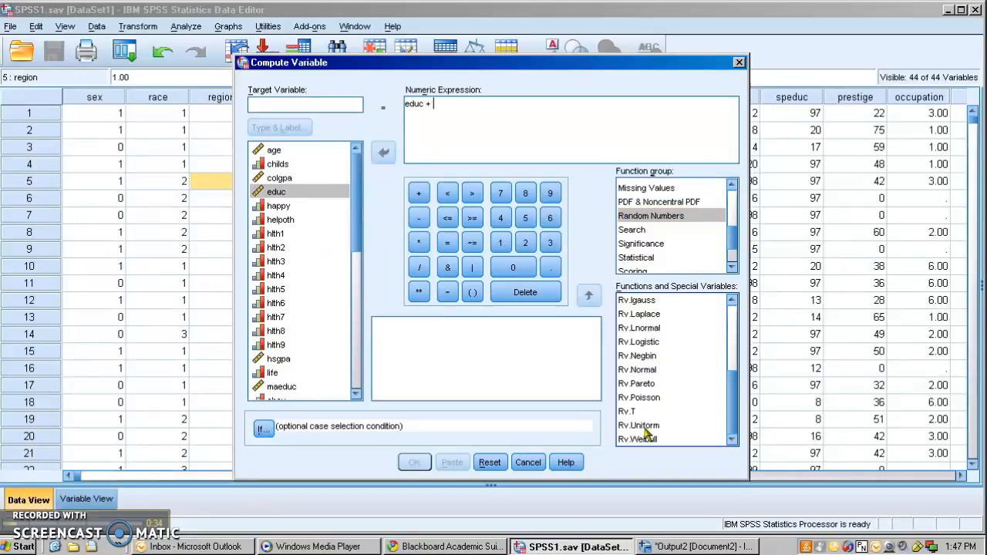
click(639, 425)
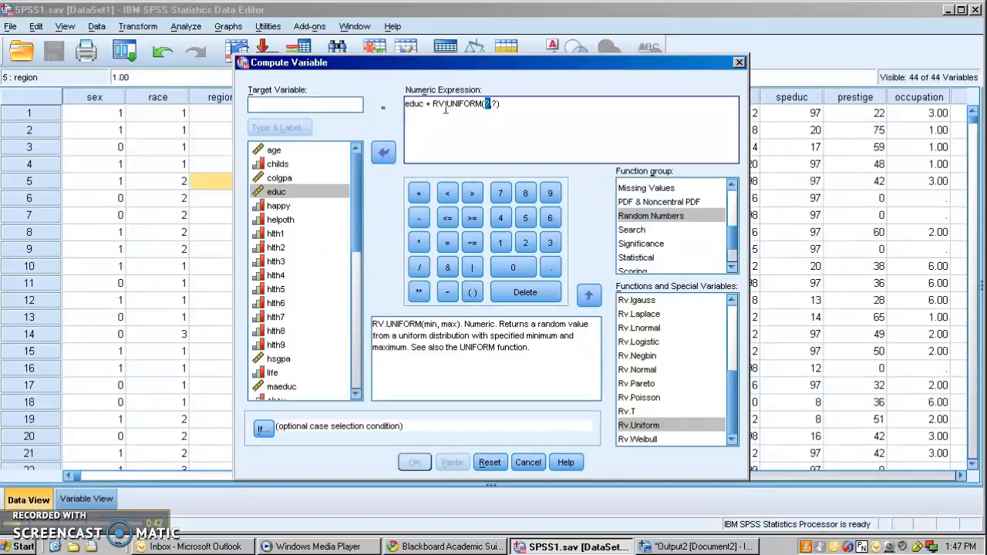
mouse_move(488, 131)
text(-.5)
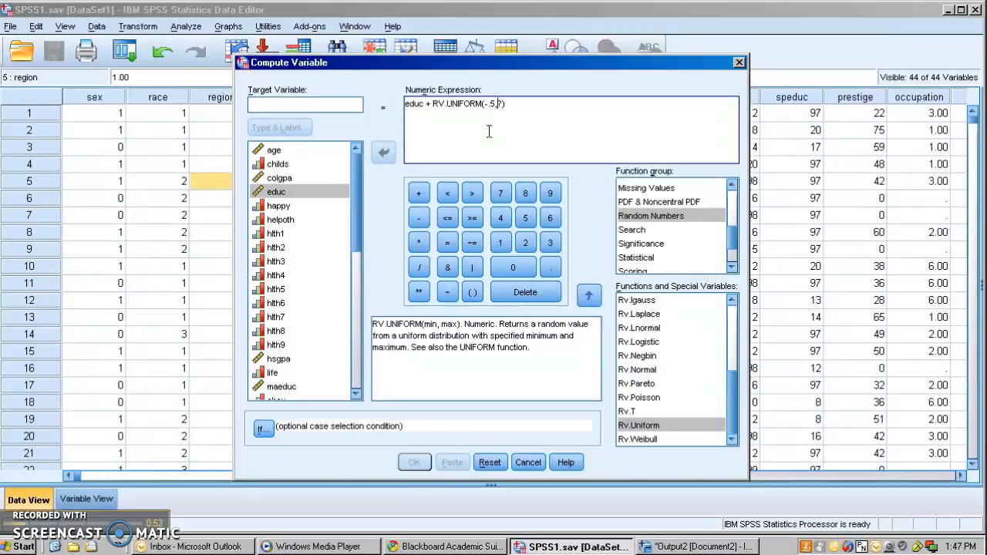
Step: Complete RV.UNIFORM(-.5,.5) and name the target variable Jeduc
key(BackSpace)
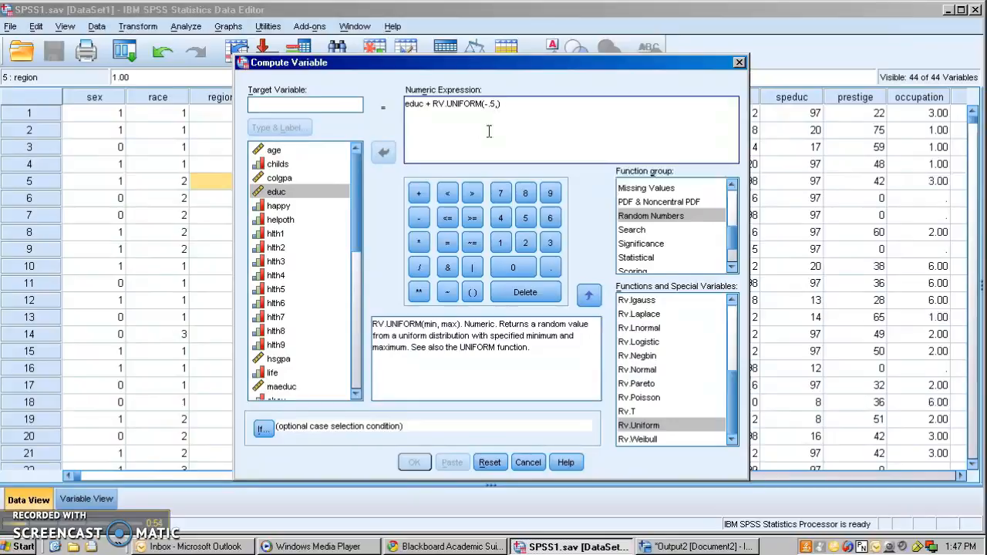
text(5)
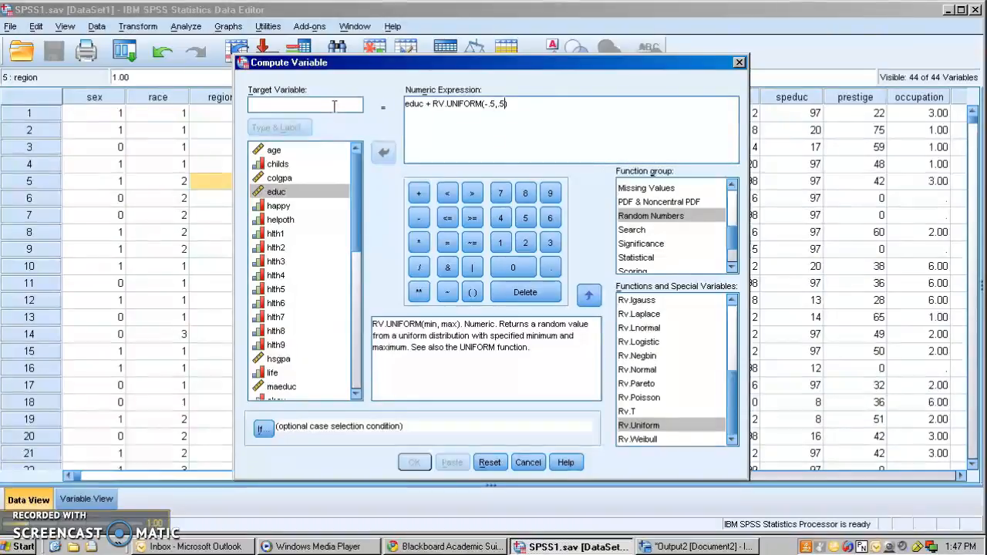
text(Jed)
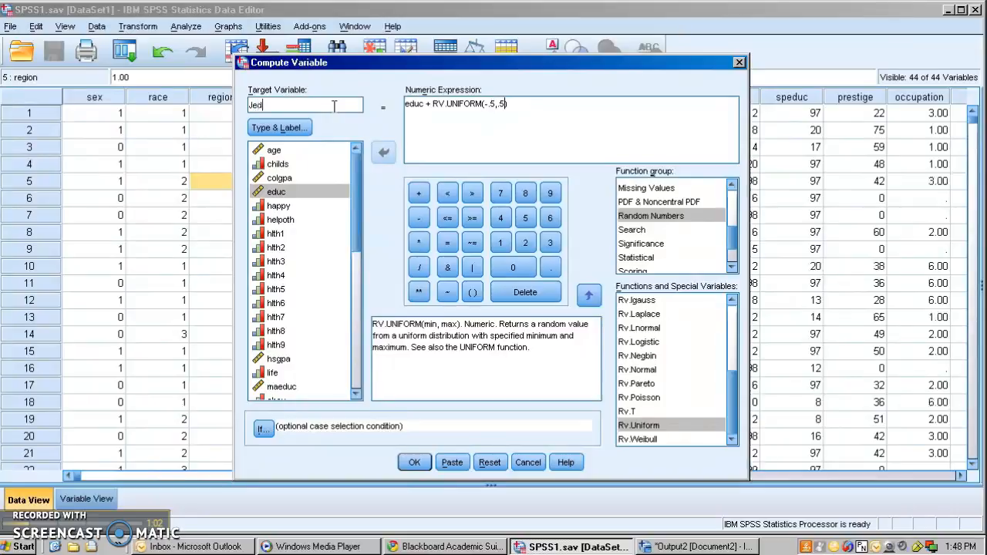
text(u)
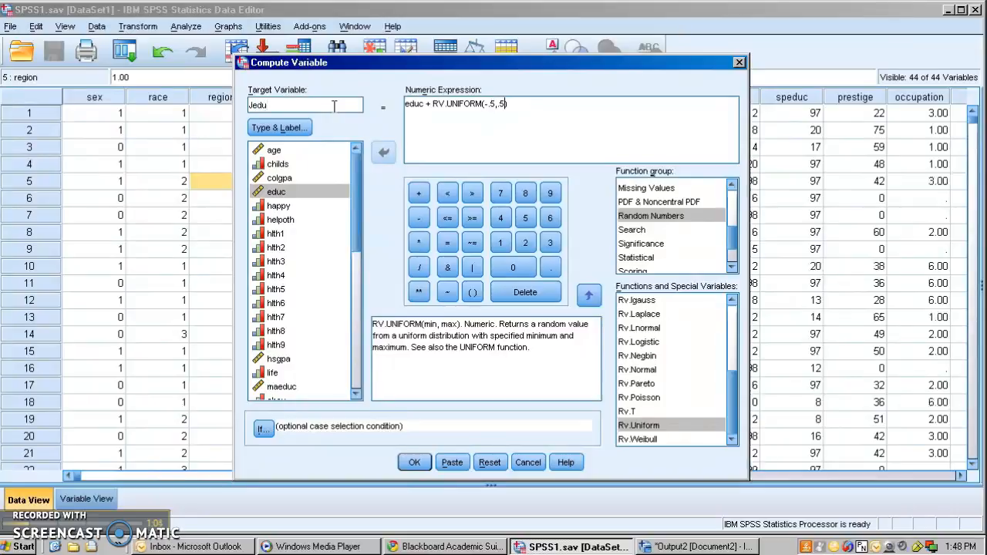
text(c)
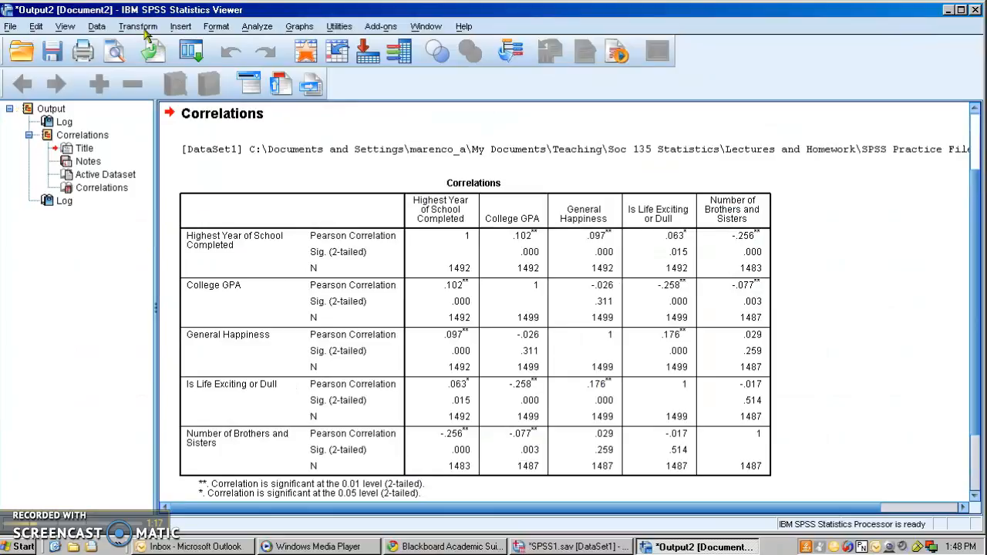
Step: Compute Jmaeduc as maeduc plus the same uniform random value
click(145, 25)
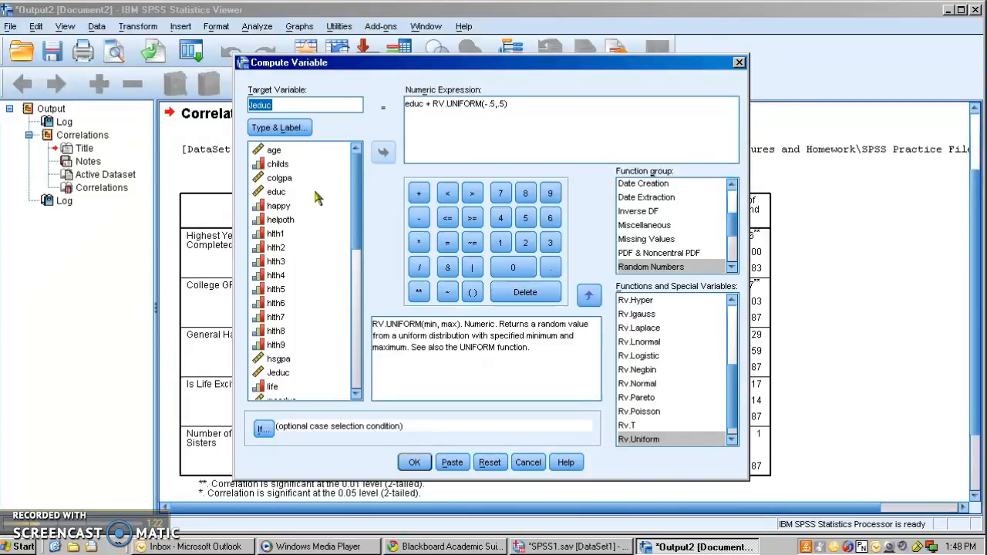
scroll(down, 3)
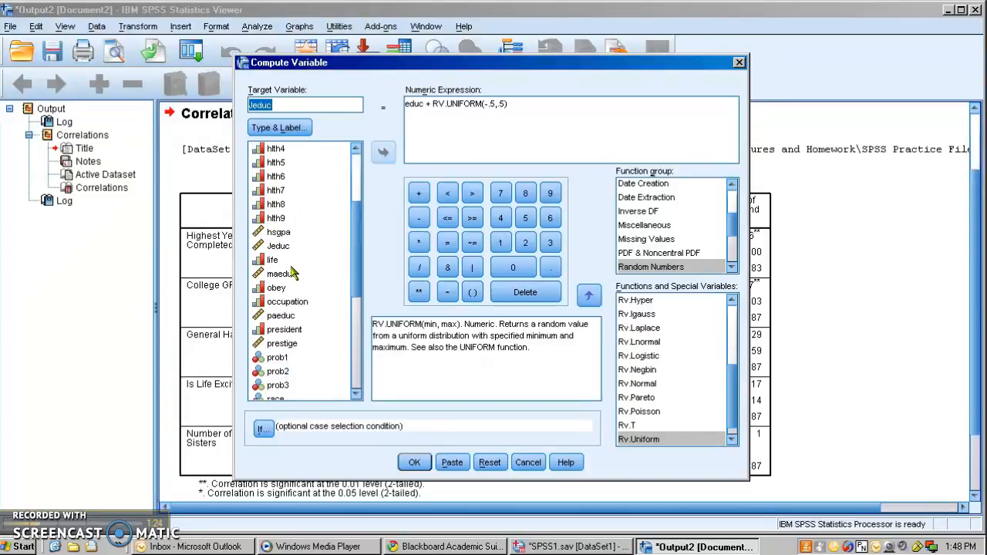
click(281, 273)
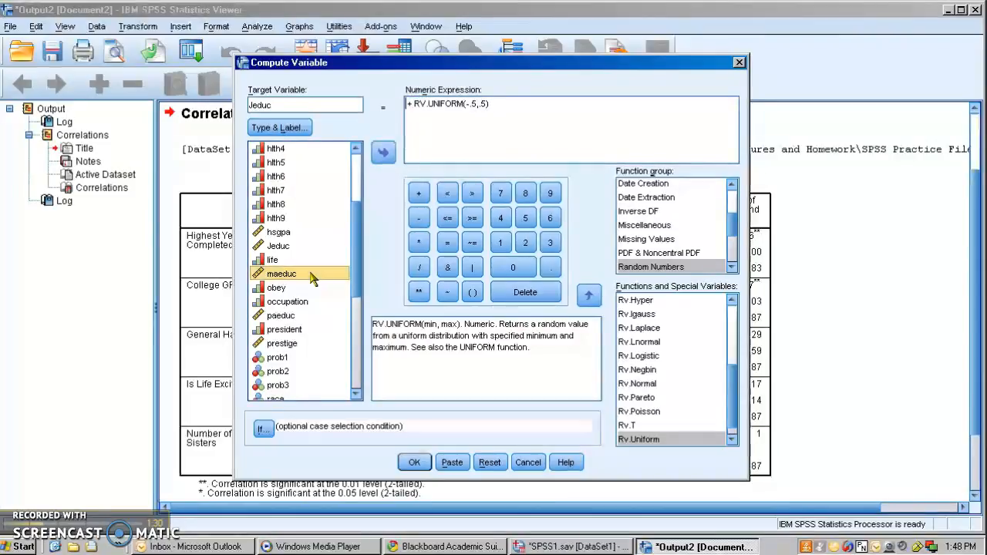
click(383, 152)
text(ma)
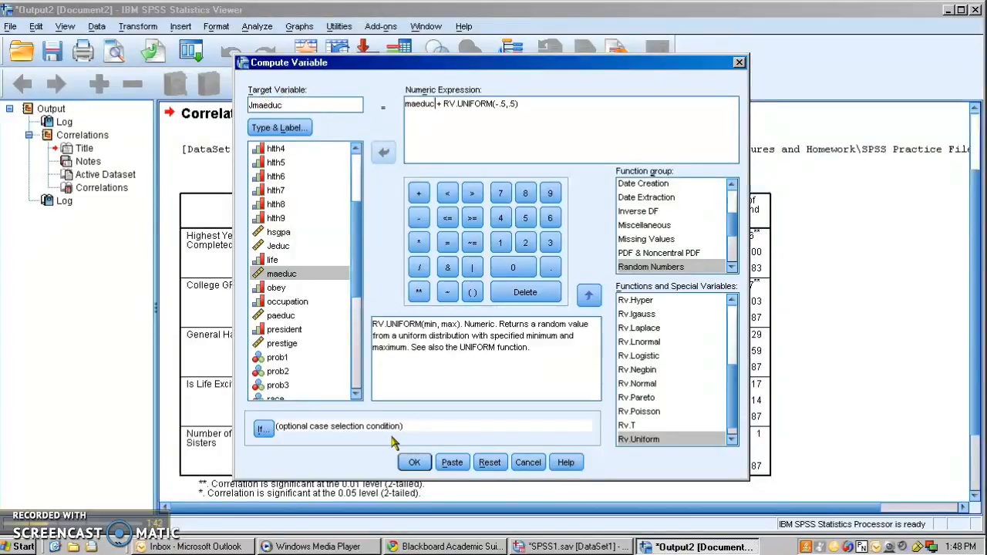
click(414, 462)
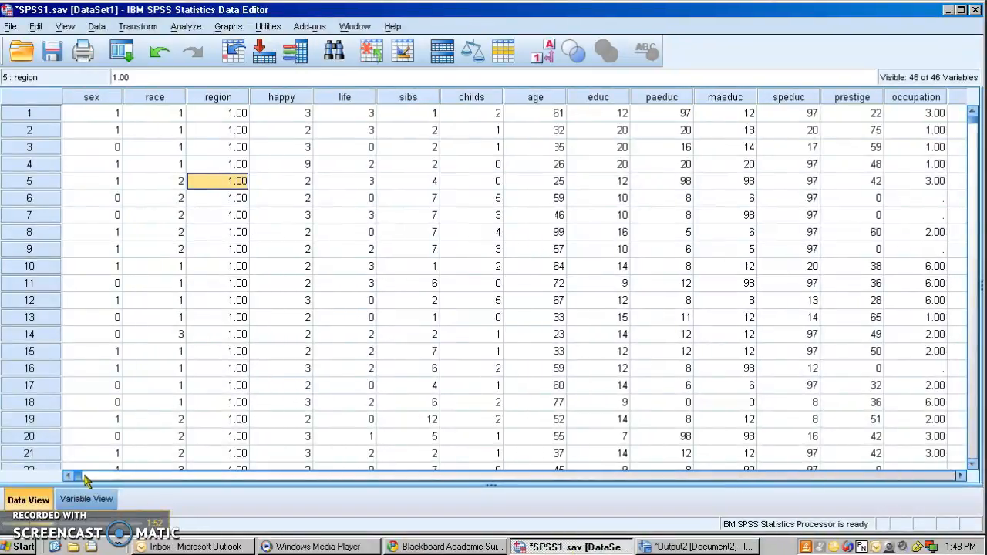
Step: Scroll to the Jeduc and Jmaeduc columns and go to their variable definitions
drag(85, 476, 701, 476)
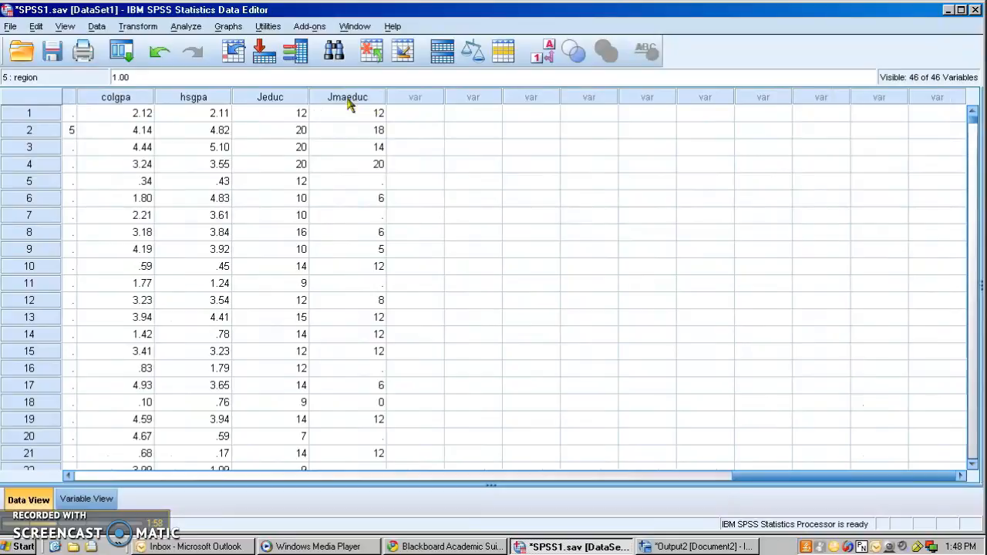
mouse_move(348, 108)
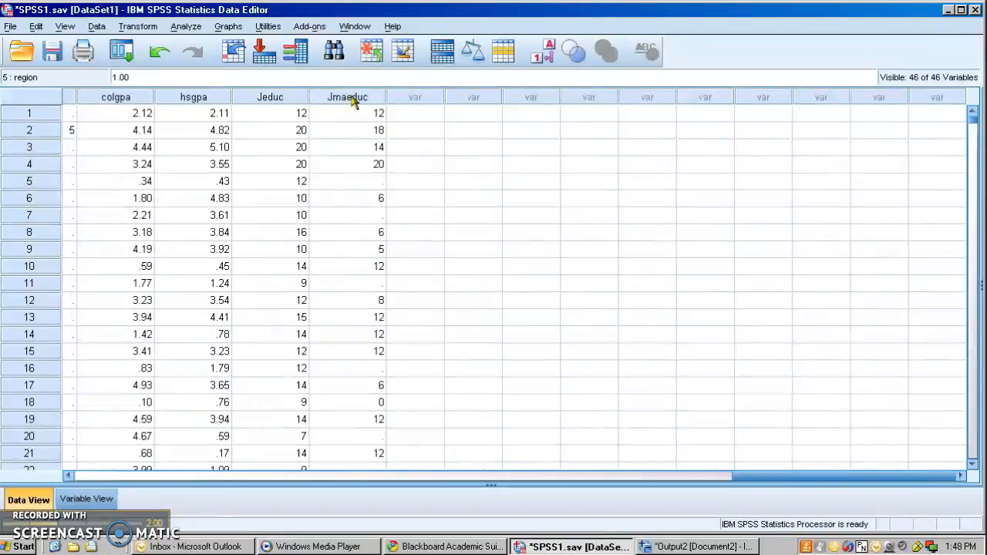
mouse_move(365, 224)
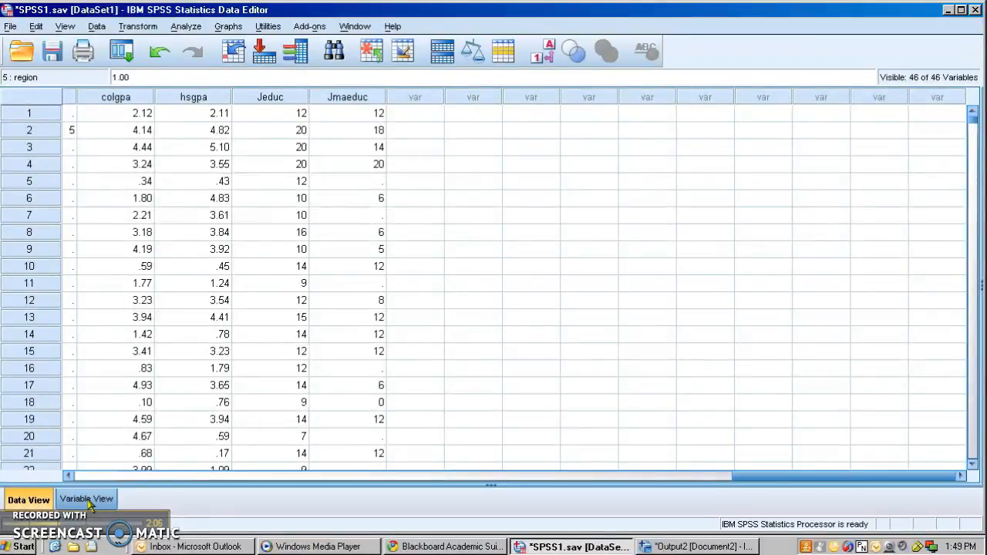
mouse_move(280, 112)
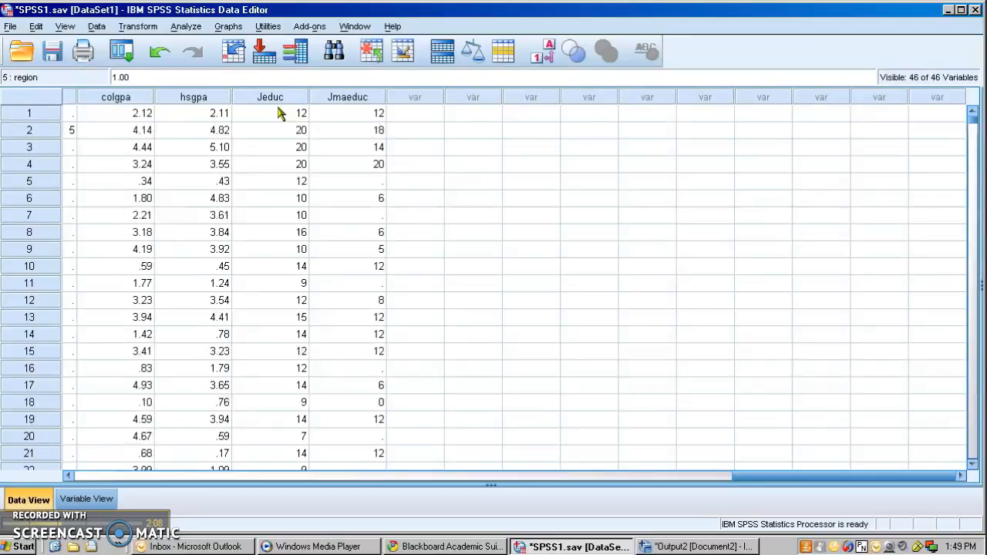
mouse_move(257, 100)
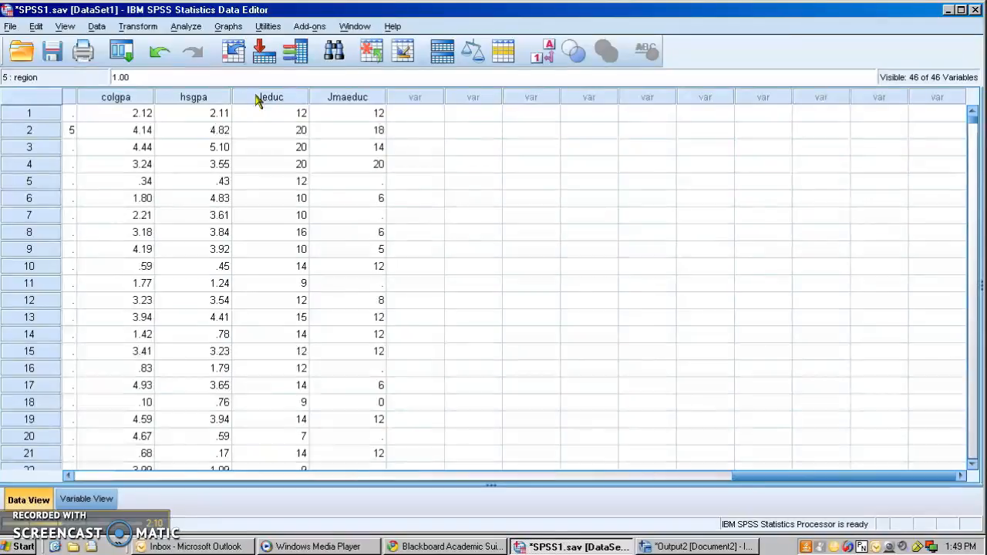
click(88, 499)
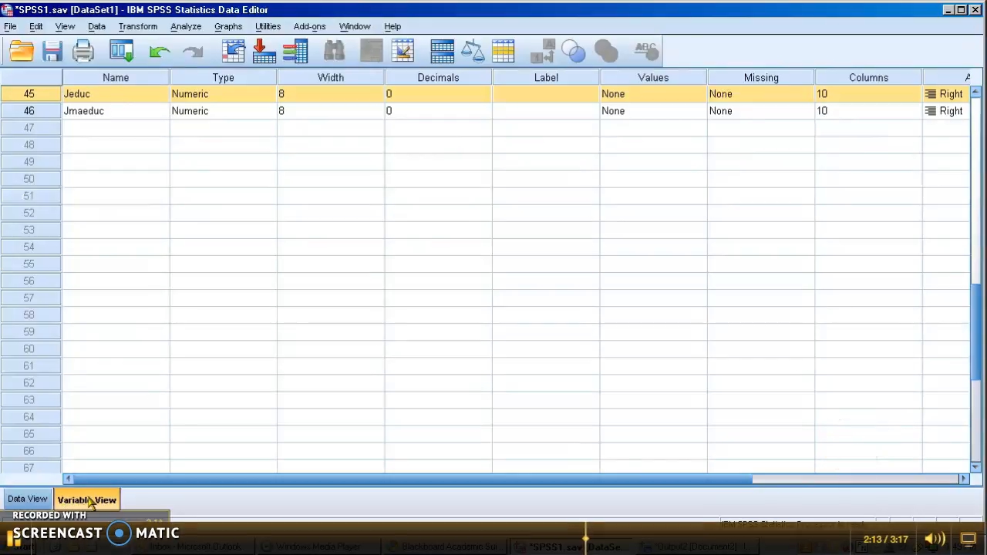
Step: Set Decimals to 2 so the data grid shows jittered values like 11.64
click(439, 93)
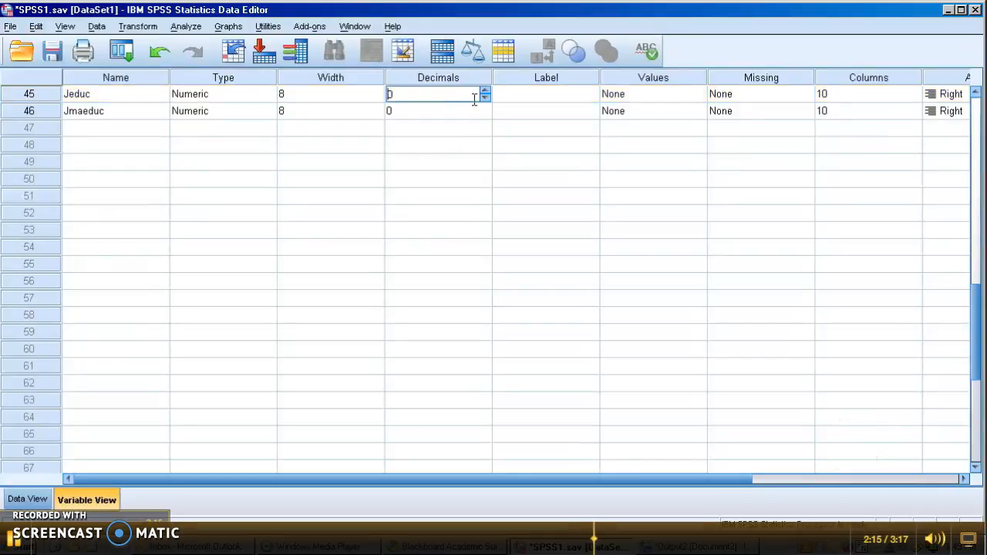
text(2)
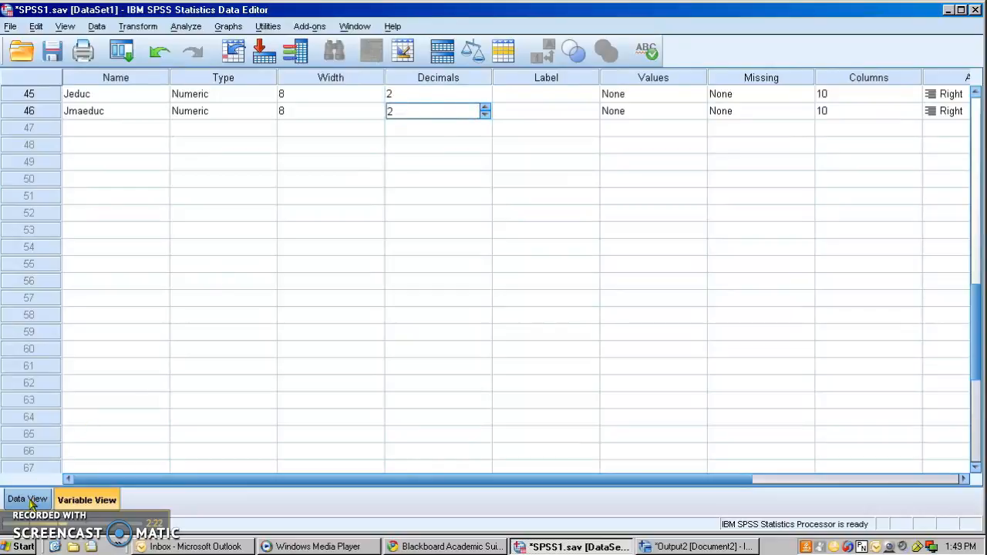
click(27, 498)
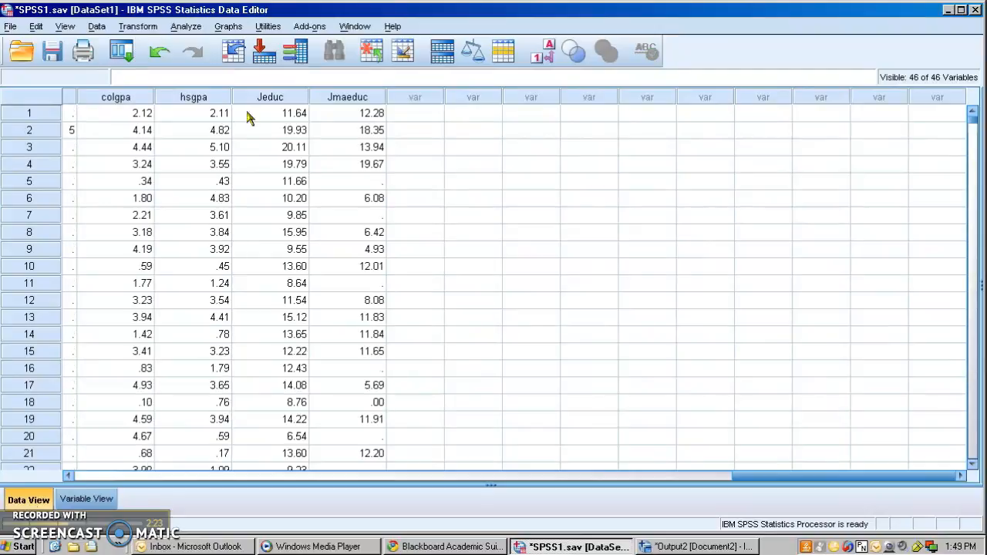
mouse_move(303, 154)
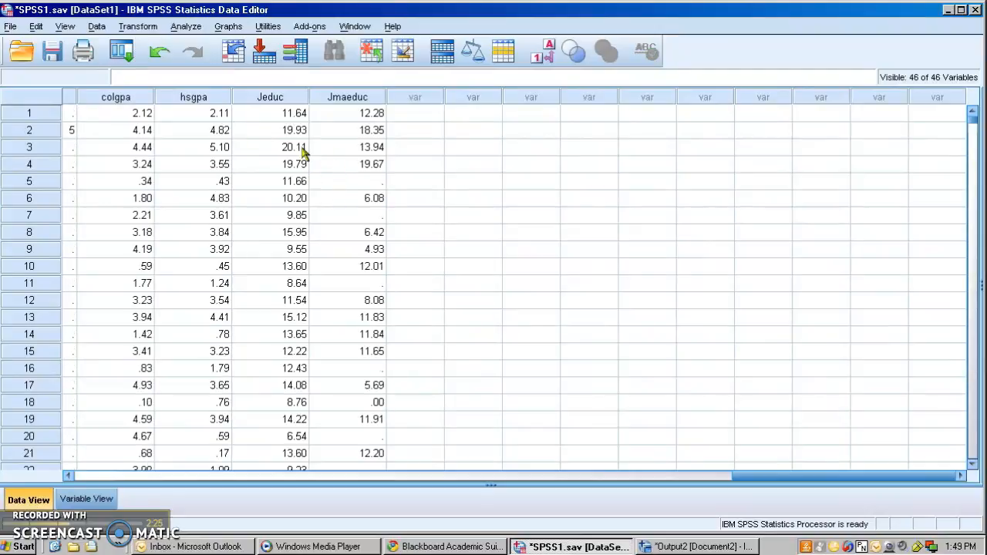
mouse_move(321, 198)
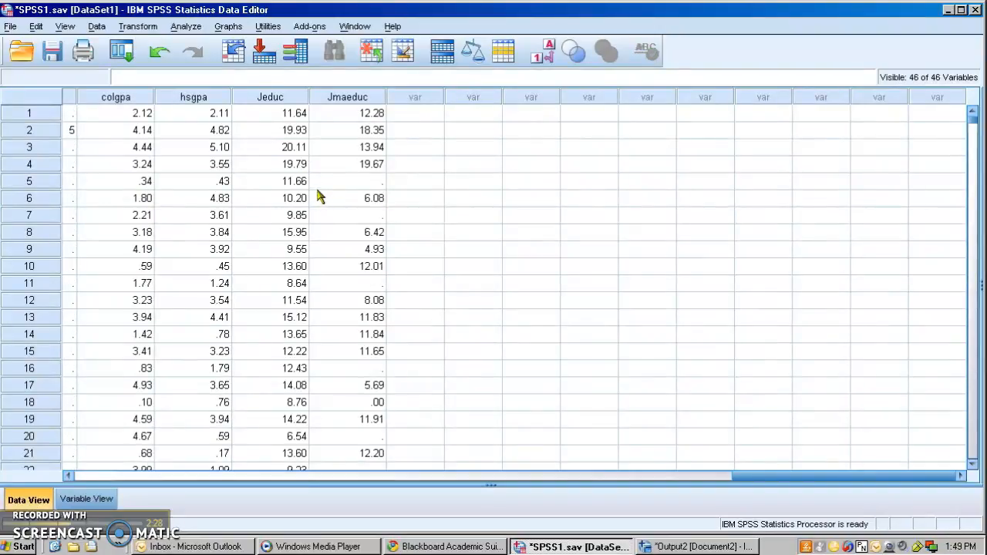
click(226, 26)
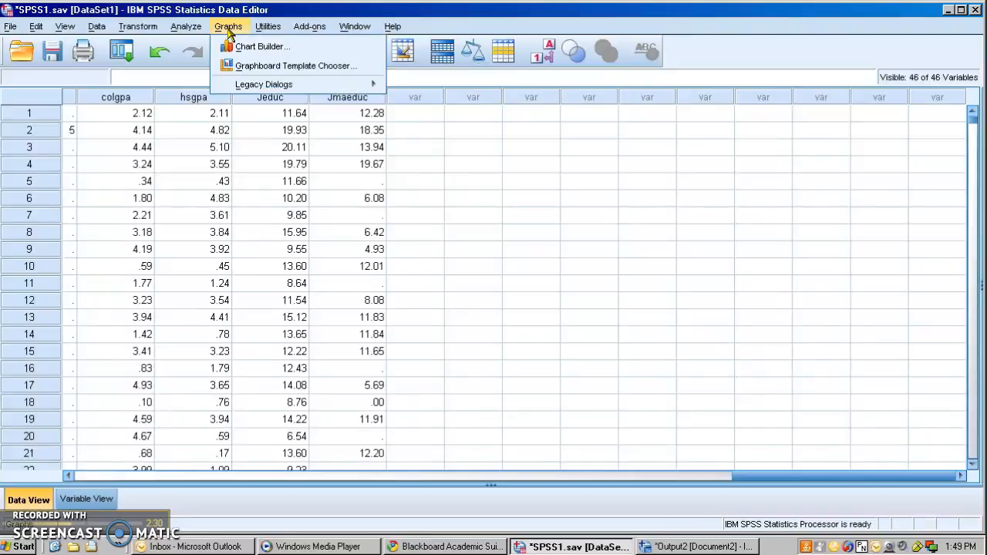
Step: Create a Simple Scatter chart with Jeduc on the Y-Axis and Jmaeduc on the X-Axis
click(270, 47)
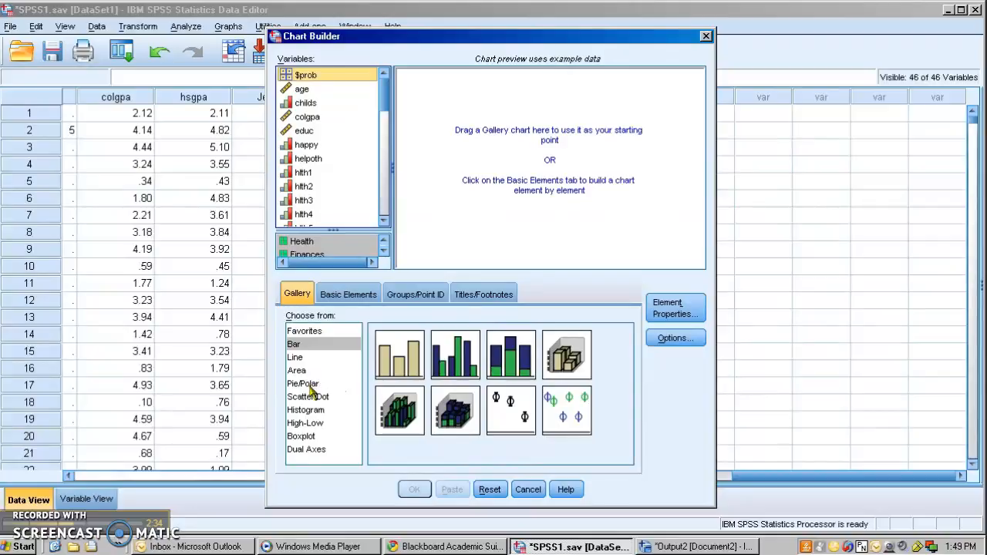
click(307, 396)
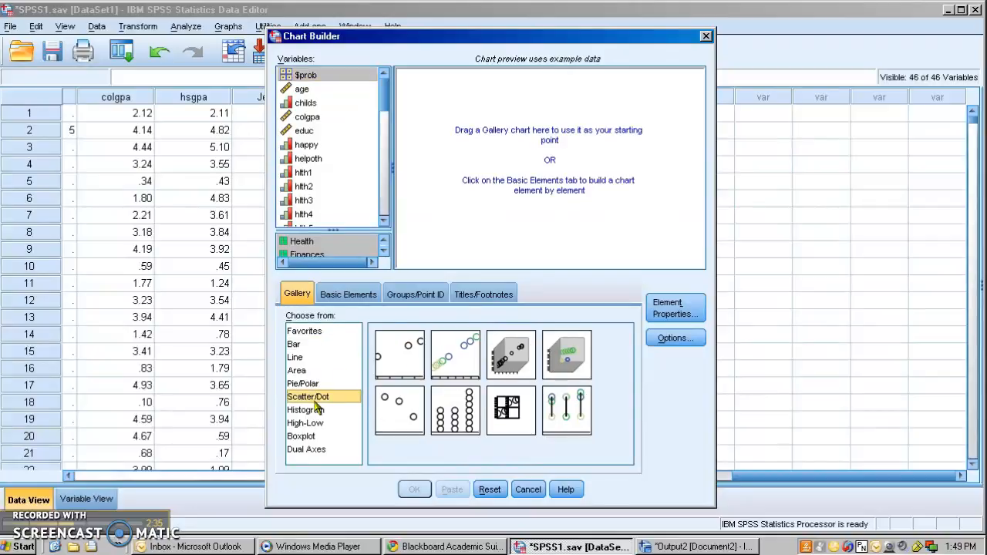
click(304, 422)
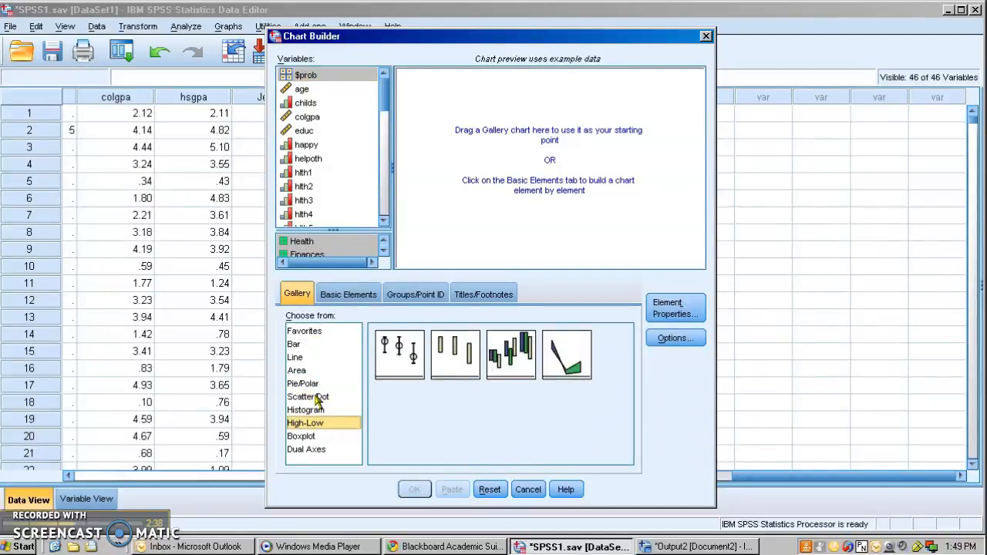
click(307, 397)
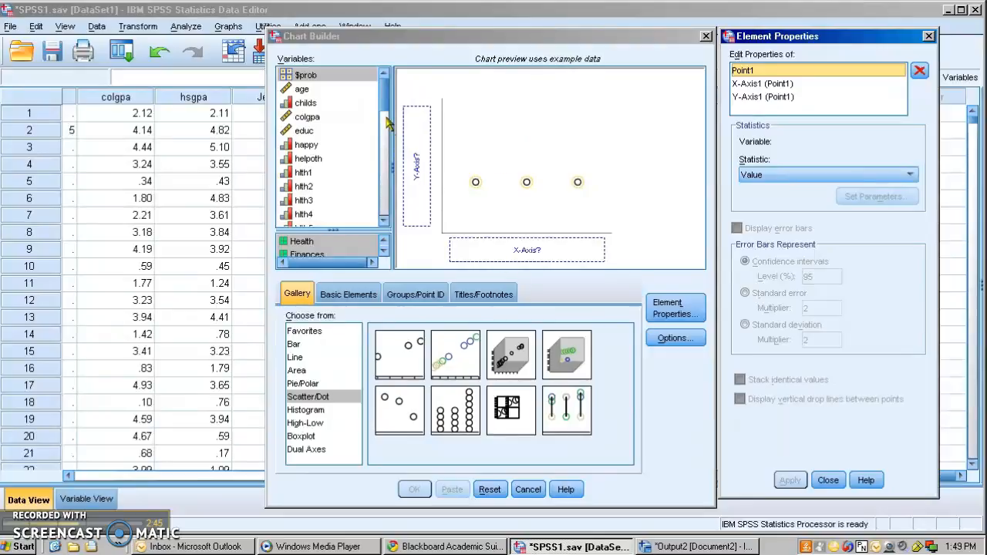
scroll(down, 3)
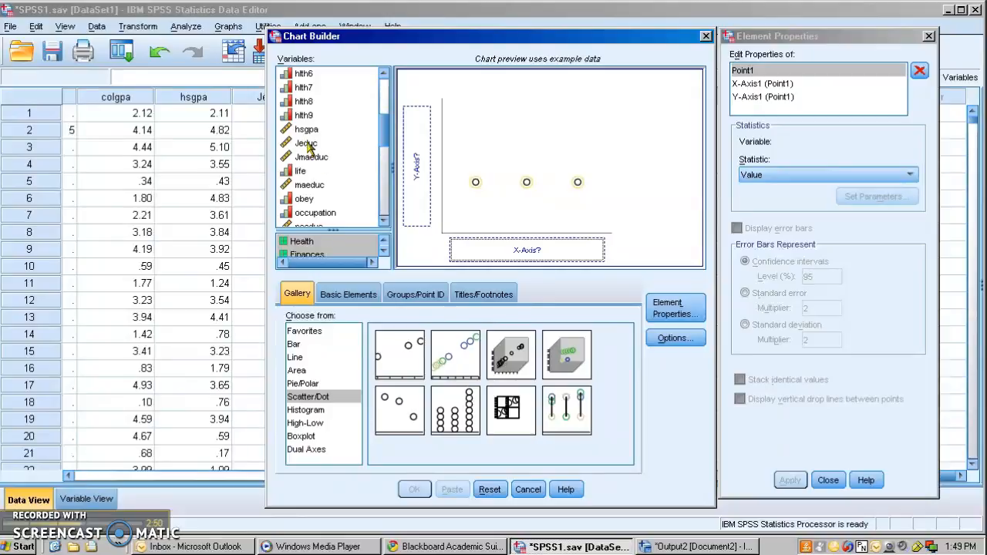
drag(305, 142, 416, 162)
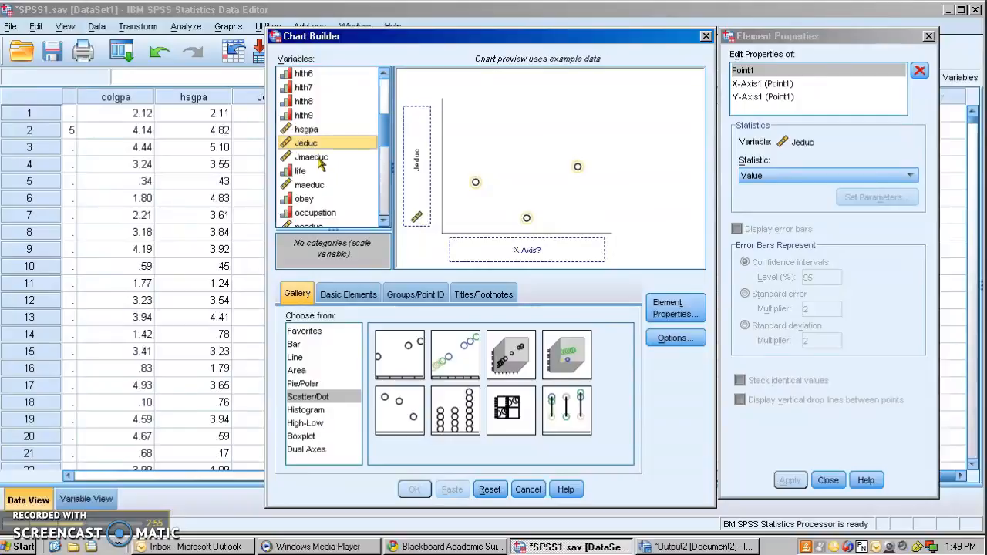
drag(311, 156, 527, 251)
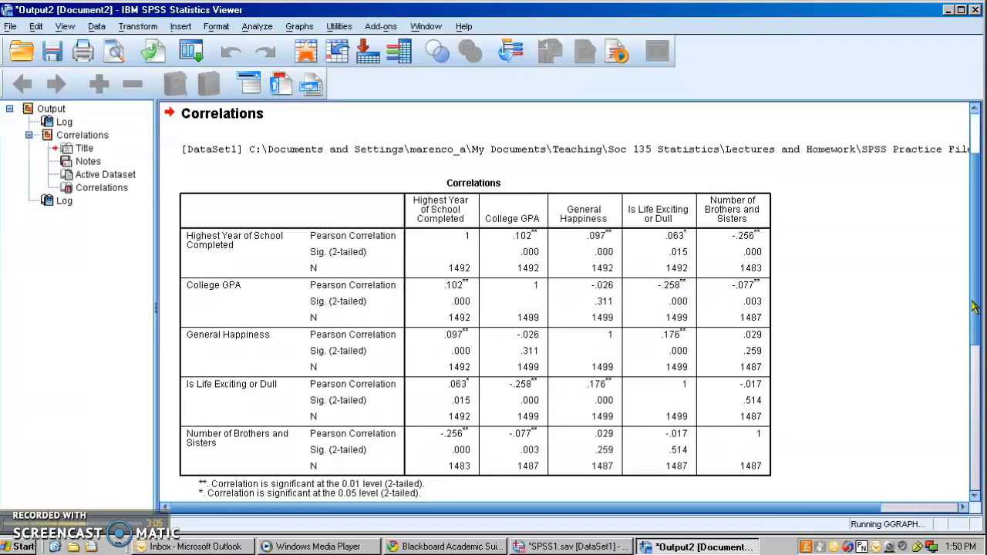
Step: Scroll past the GGRAPH syntax to the Jeduc-versus-Jmaeduc scatterplot
scroll(down, 3)
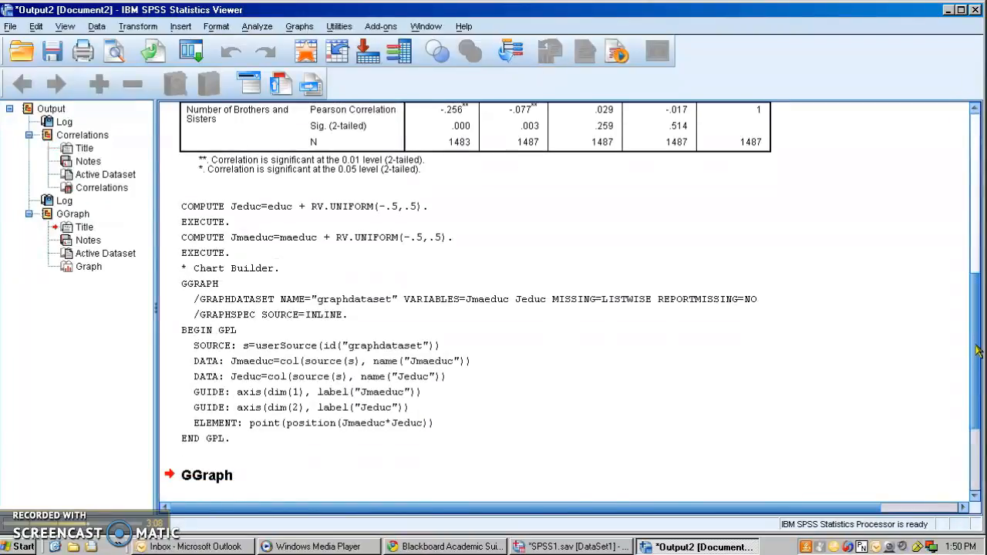
scroll(down, 3)
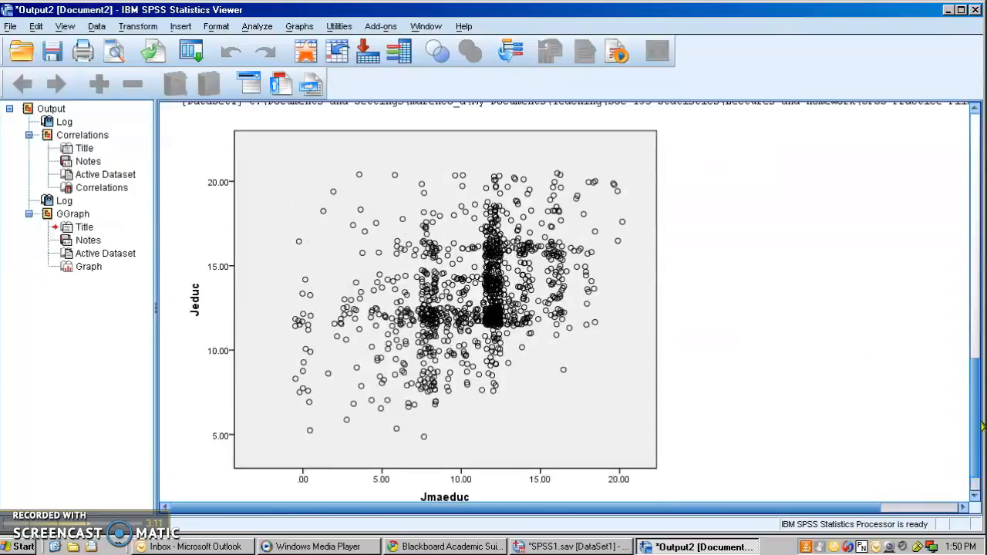